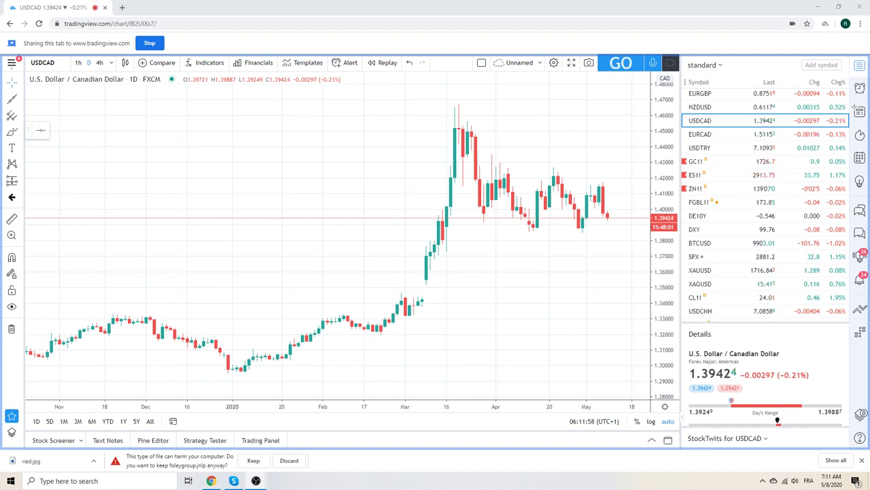
Step: Check the EURUSD daily chart's rising trendline, then switch to GBPUSD
click(620, 62)
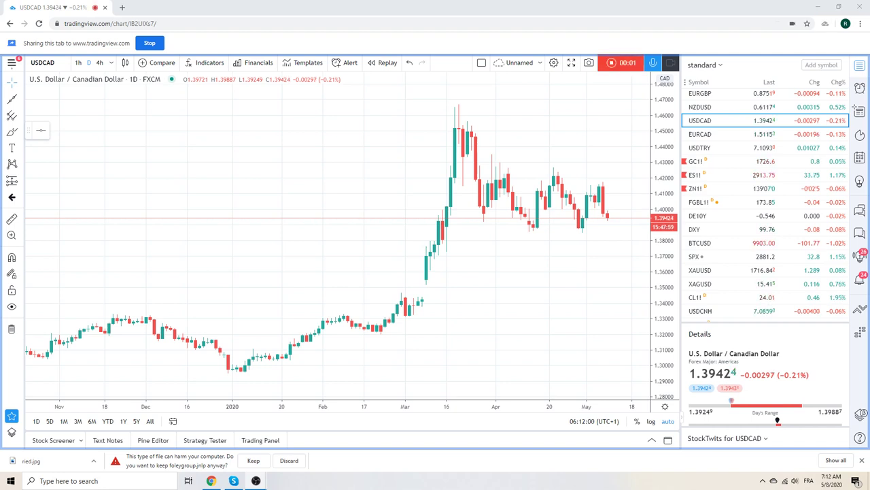
mouse_move(561, 258)
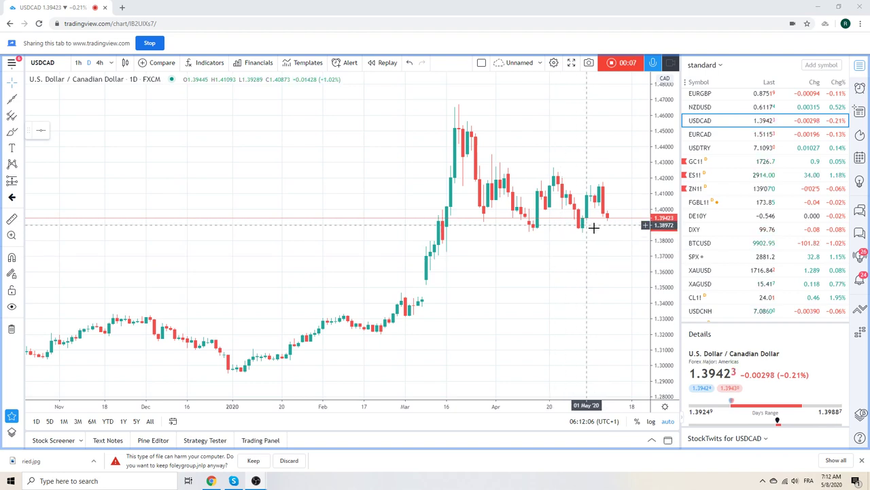
mouse_move(606, 232)
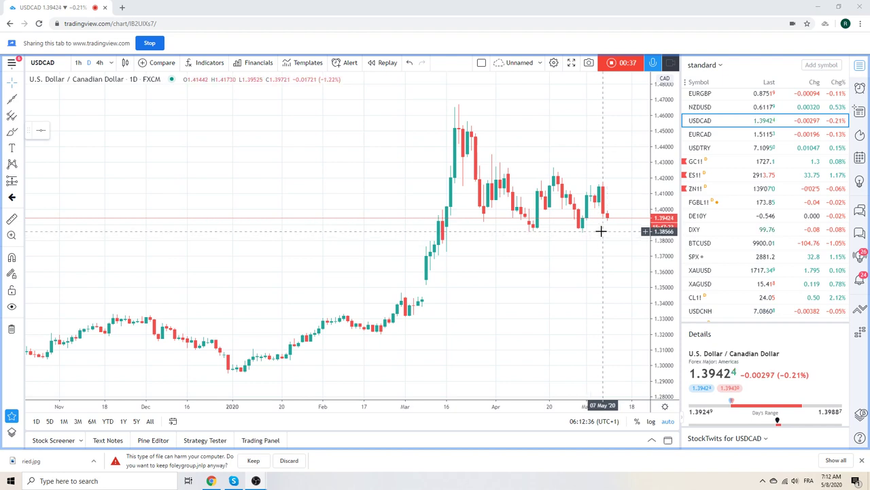
mouse_move(580, 229)
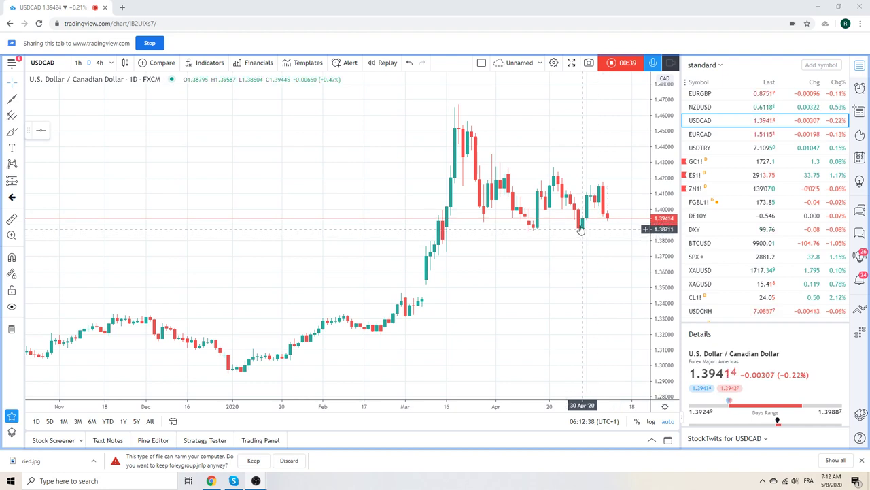
mouse_move(610, 183)
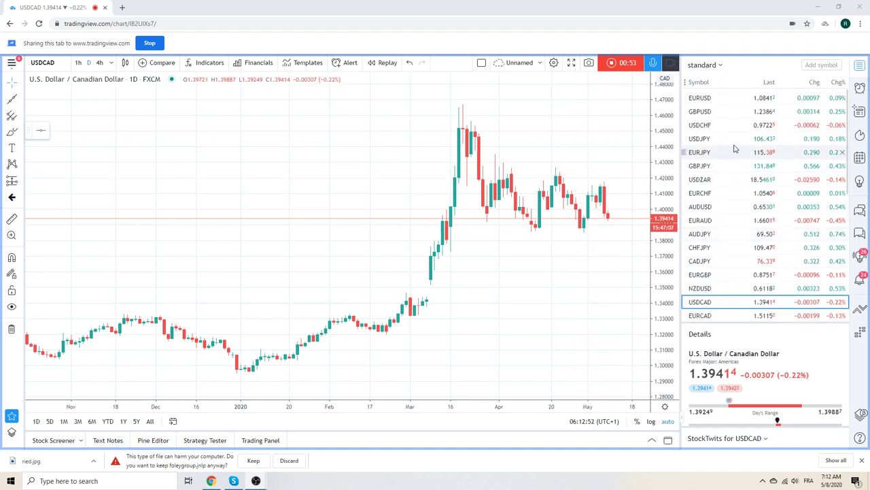
click(700, 97)
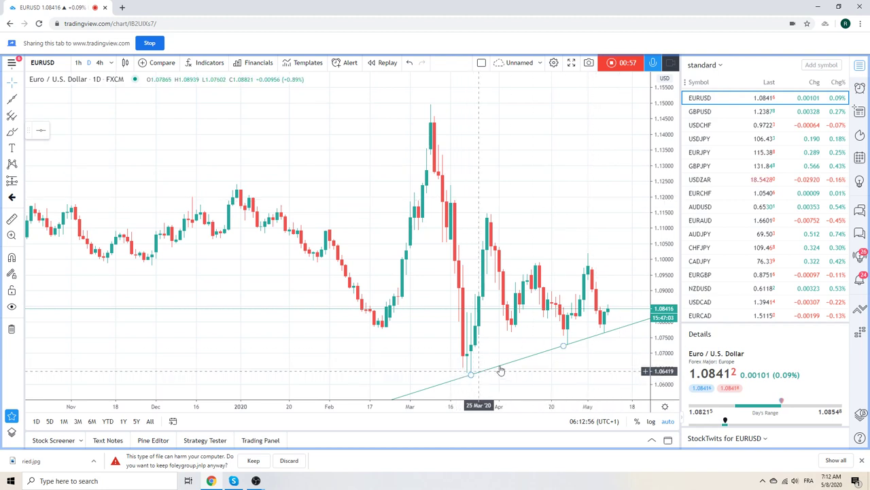
mouse_move(617, 314)
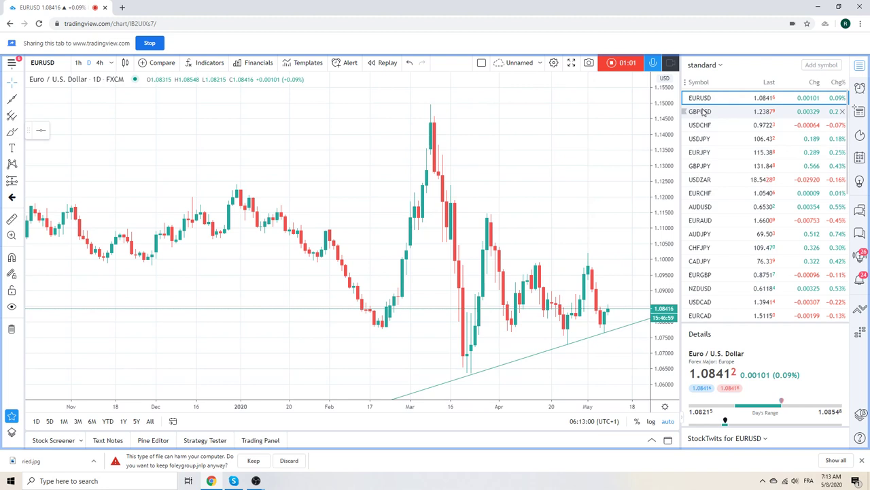
click(700, 112)
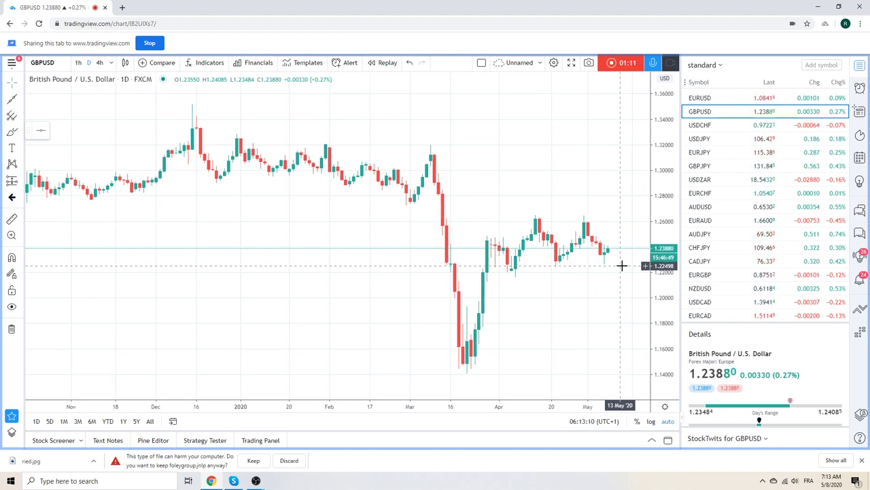
mouse_move(620, 220)
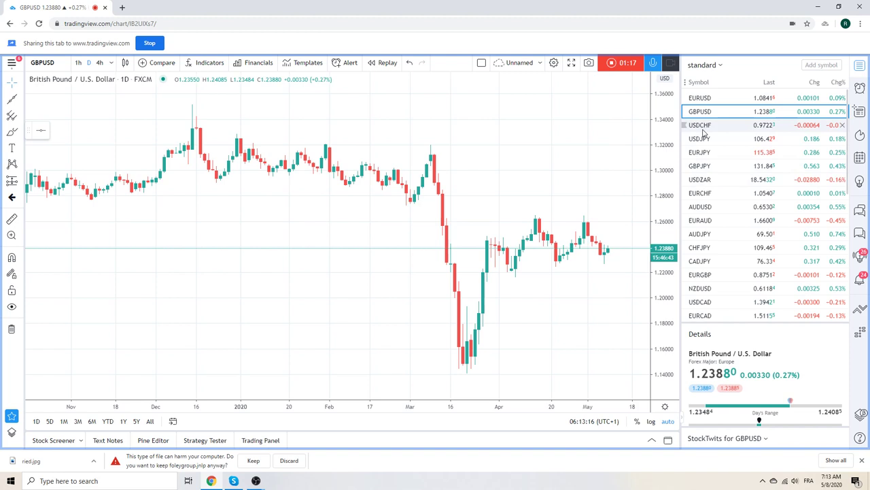
Step: Look over recent USDCHF daily candles, then switch to USDJPY with its descending trendline
click(700, 125)
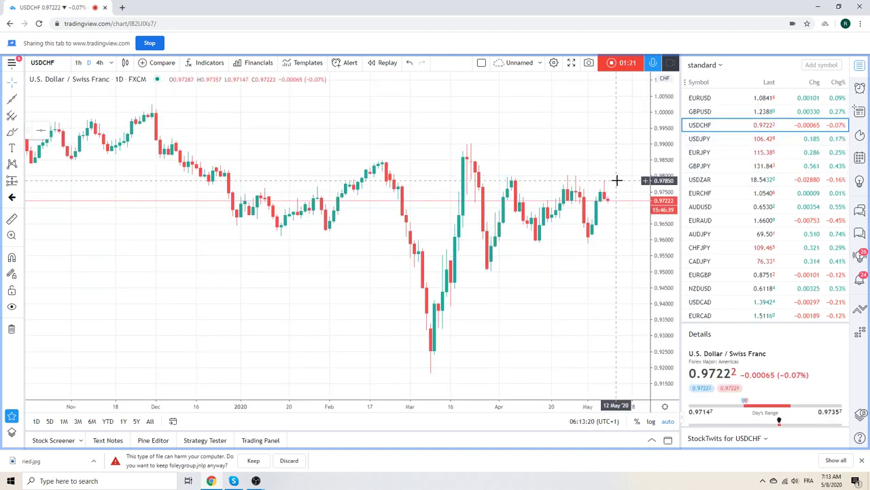
mouse_move(586, 174)
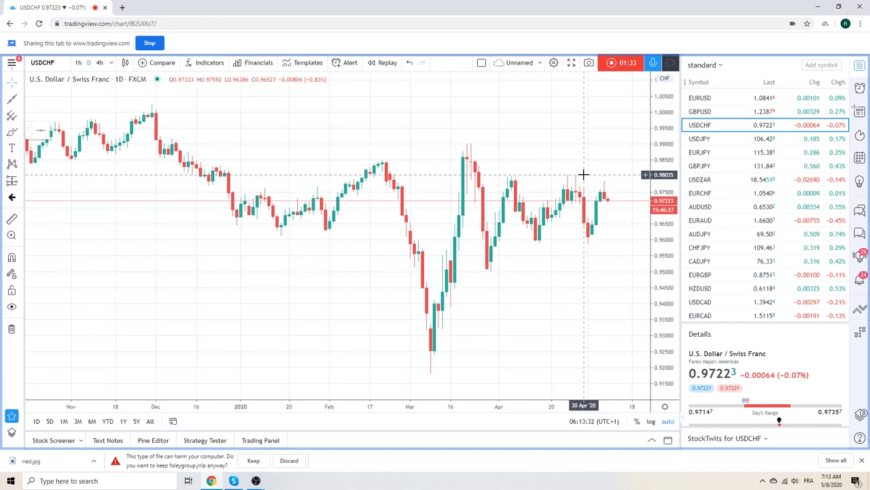
mouse_move(612, 204)
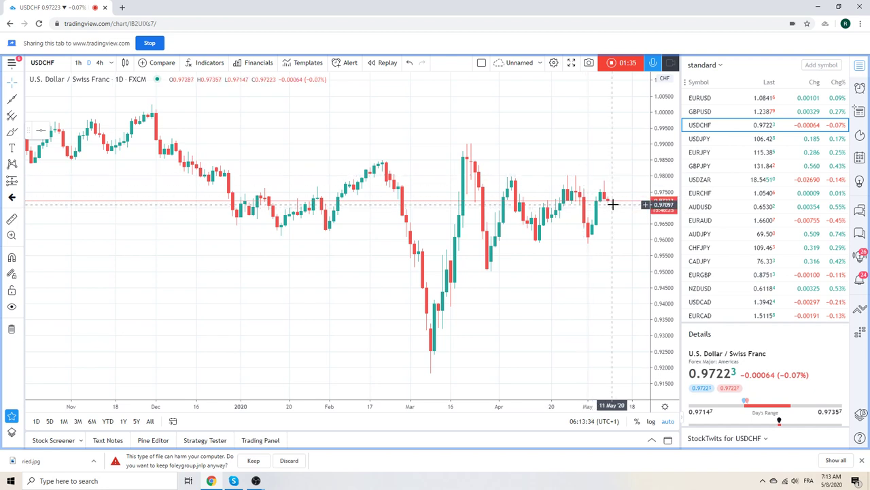
mouse_move(615, 214)
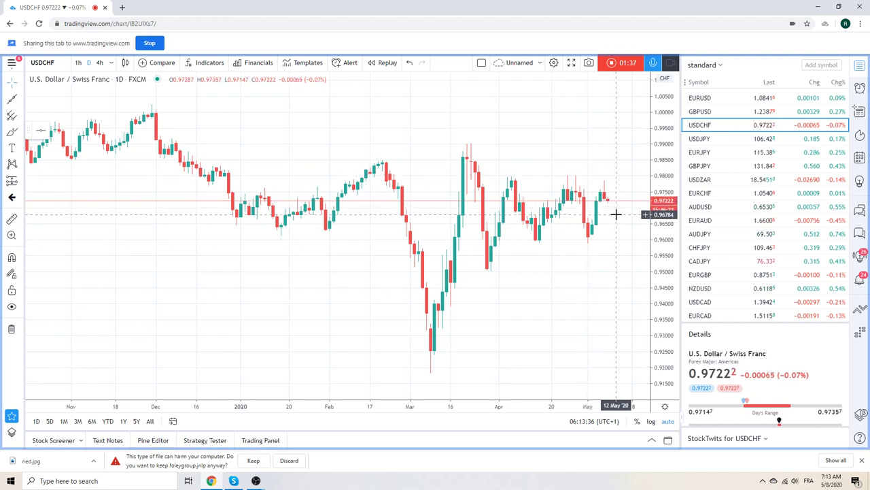
click(700, 138)
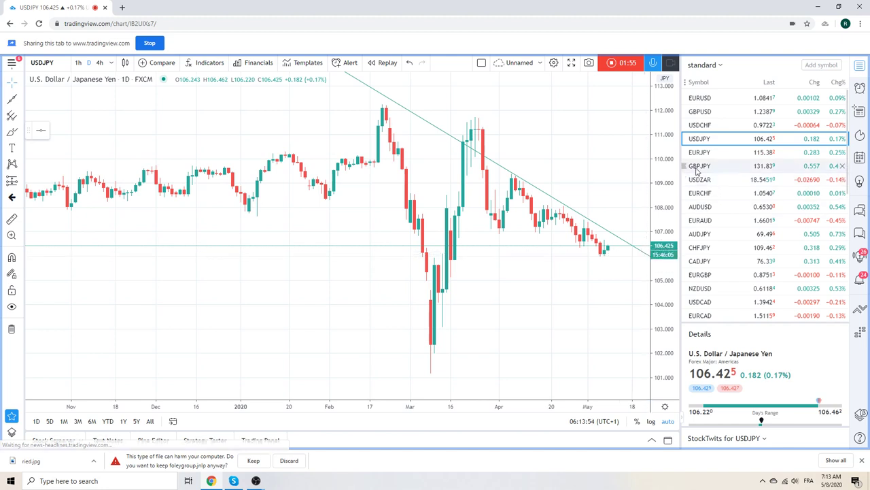
Step: Open EURJPY and change its timeframe from daily to 1 hour
click(699, 152)
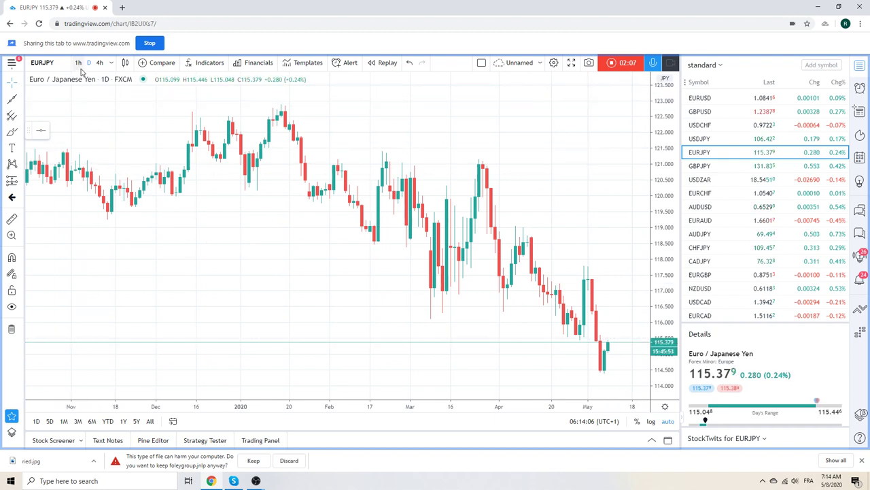
click(77, 63)
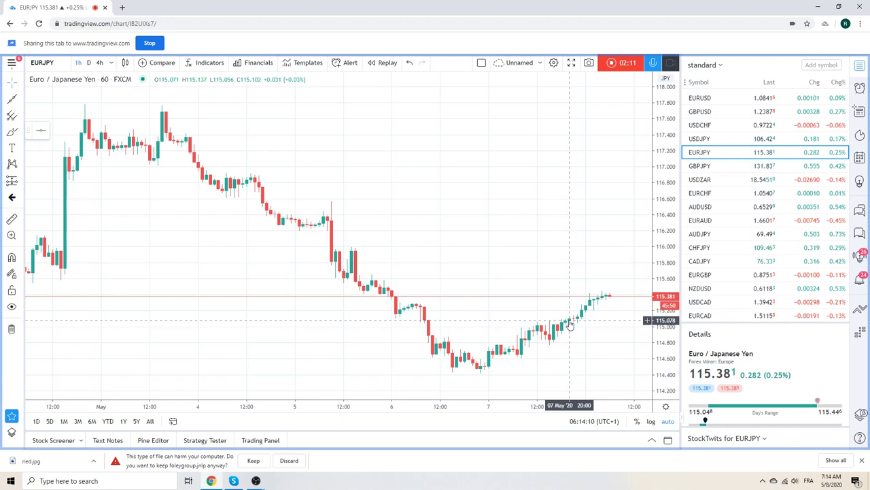
mouse_move(586, 320)
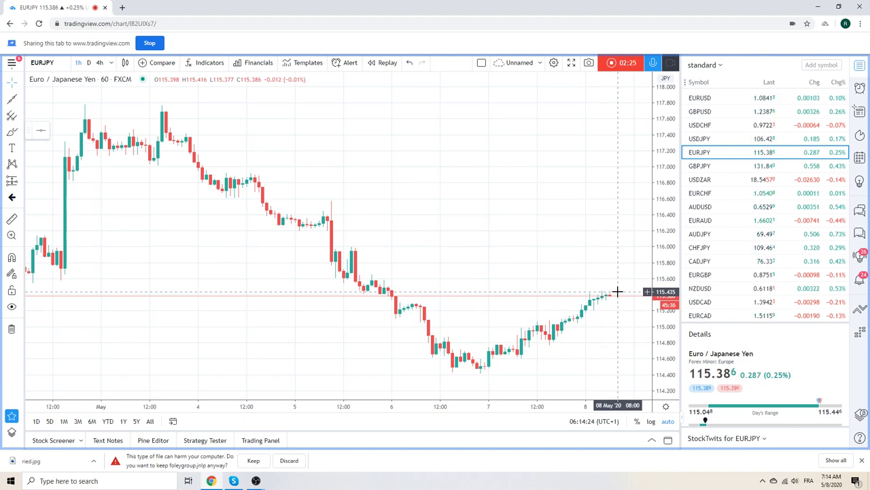
mouse_move(531, 246)
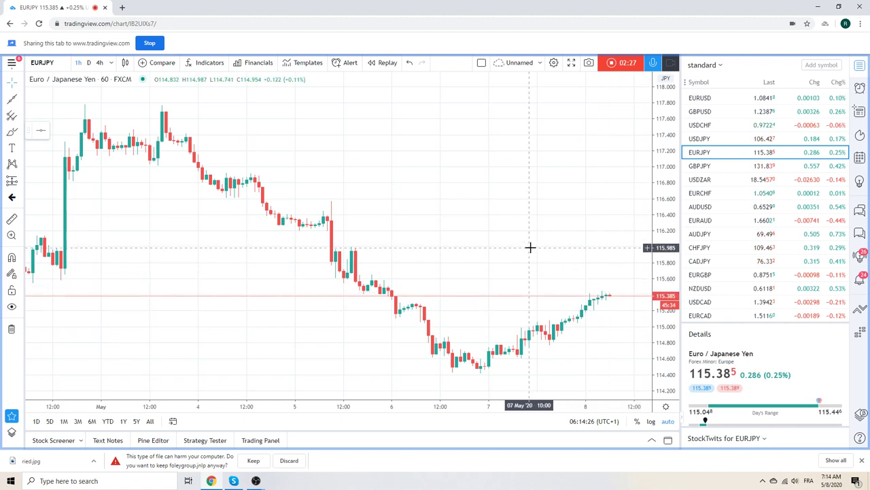
mouse_move(510, 240)
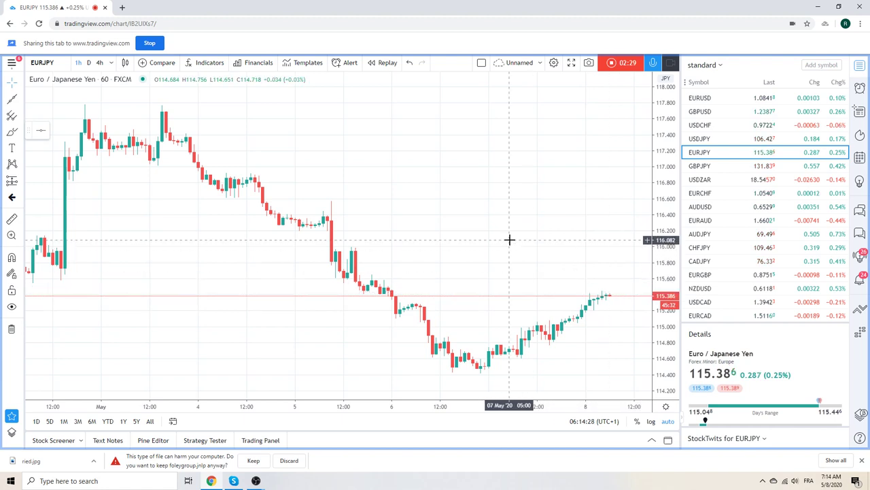
mouse_move(571, 233)
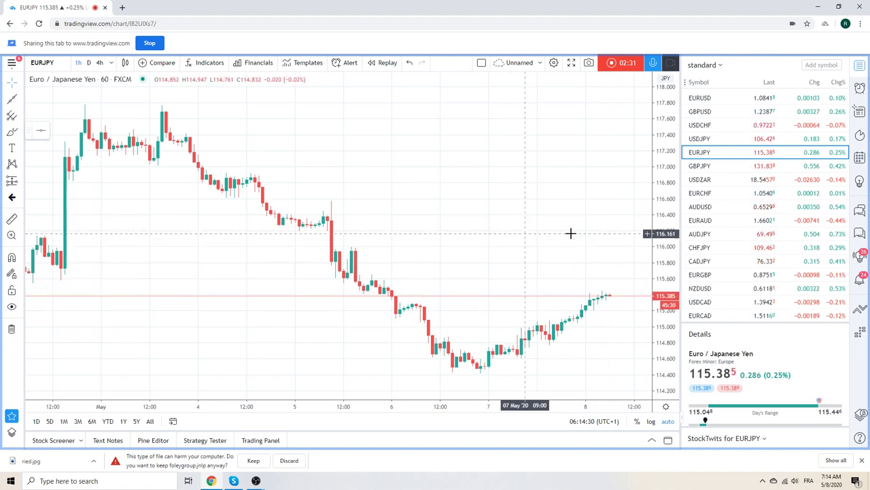
Step: Switch the chart from EURJPY back to USDCAD
click(699, 301)
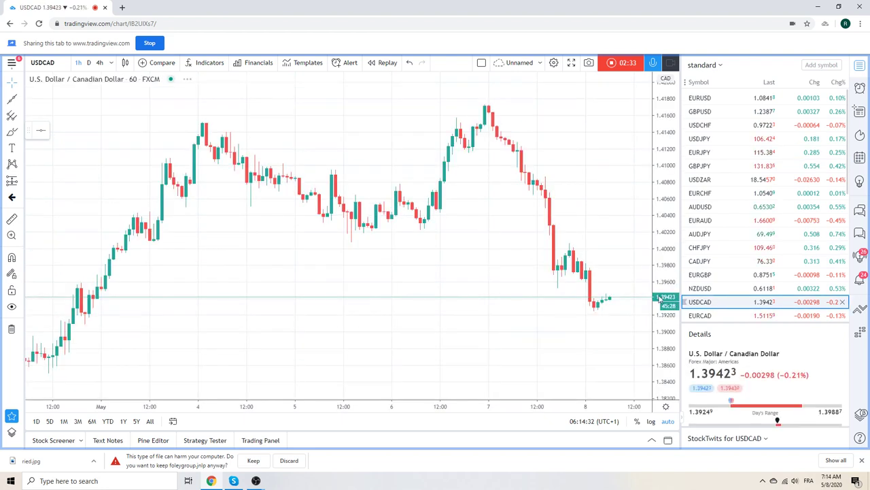
mouse_move(603, 209)
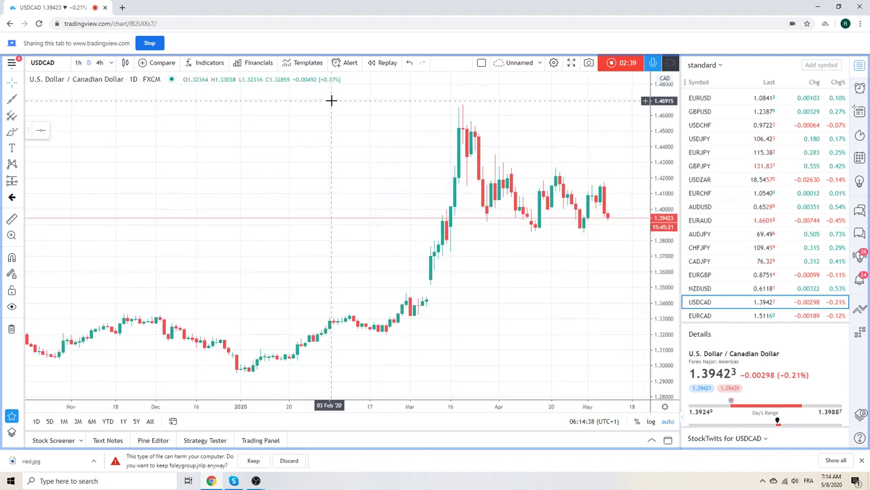
mouse_move(489, 233)
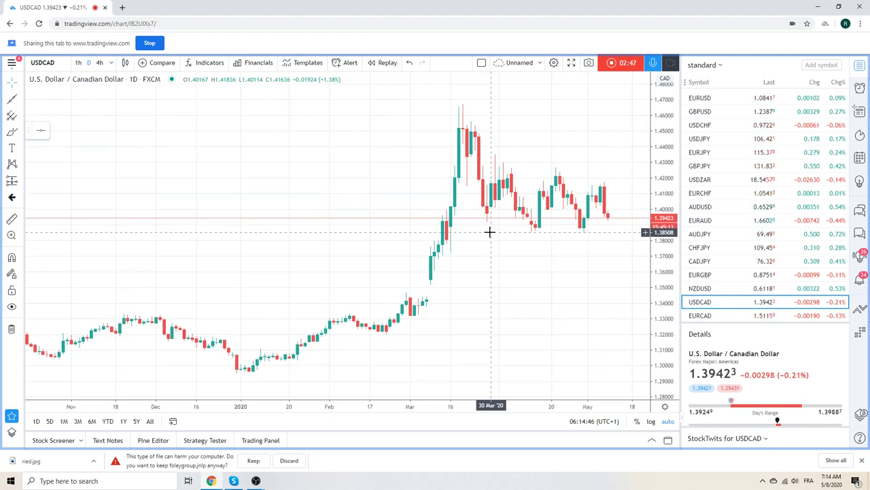
mouse_move(738, 221)
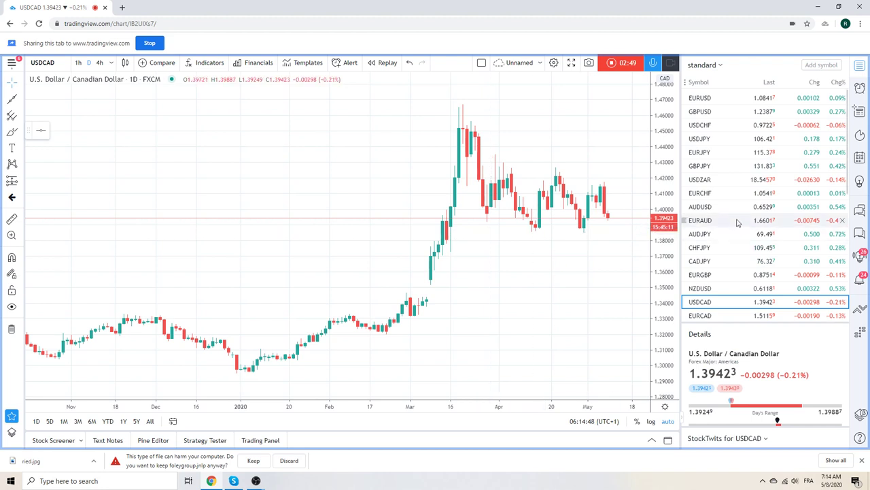
mouse_move(563, 231)
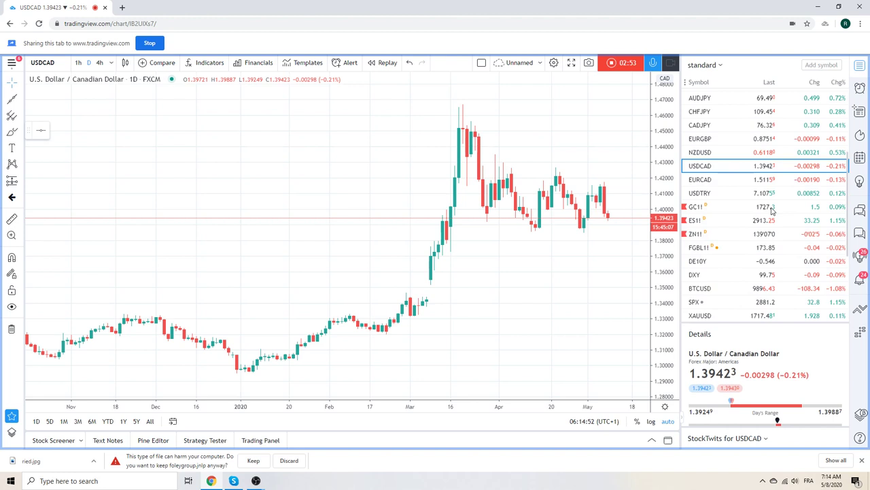
scroll(down, 3)
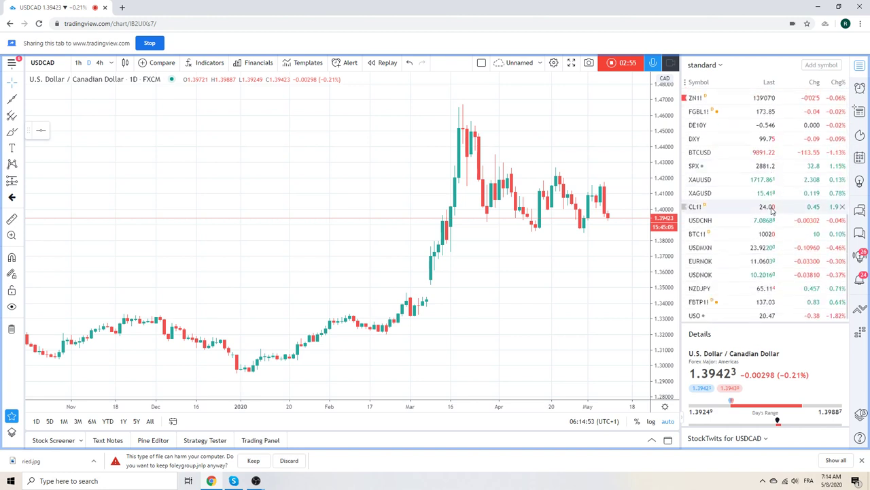
click(701, 261)
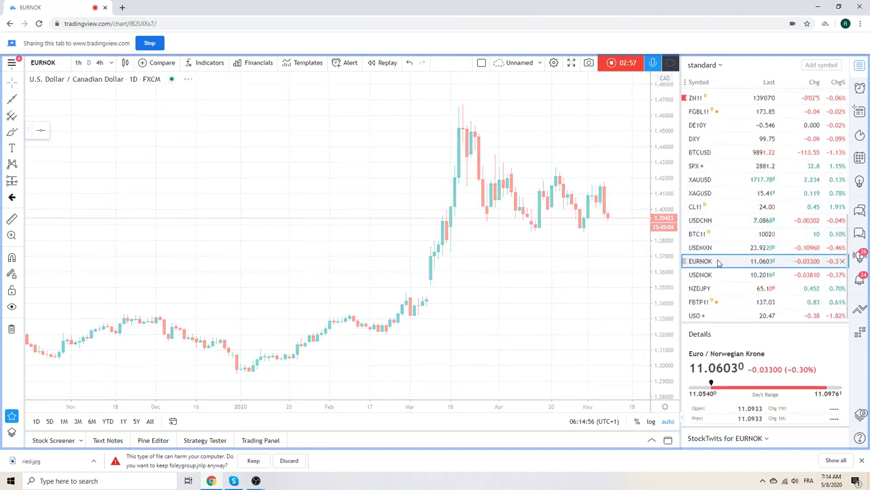
click(700, 261)
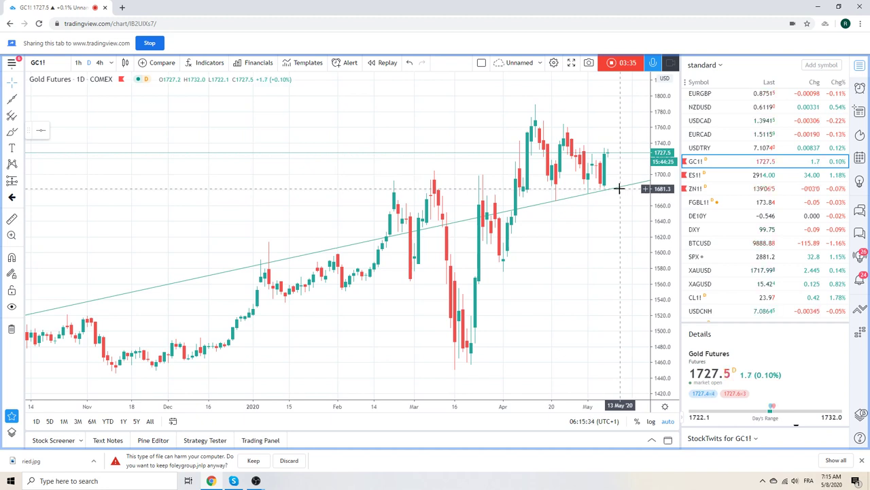
mouse_move(630, 179)
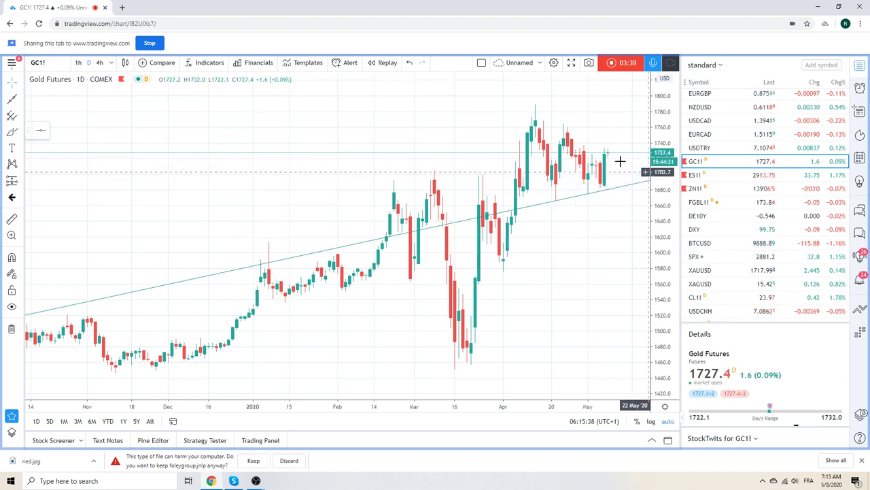
mouse_move(604, 168)
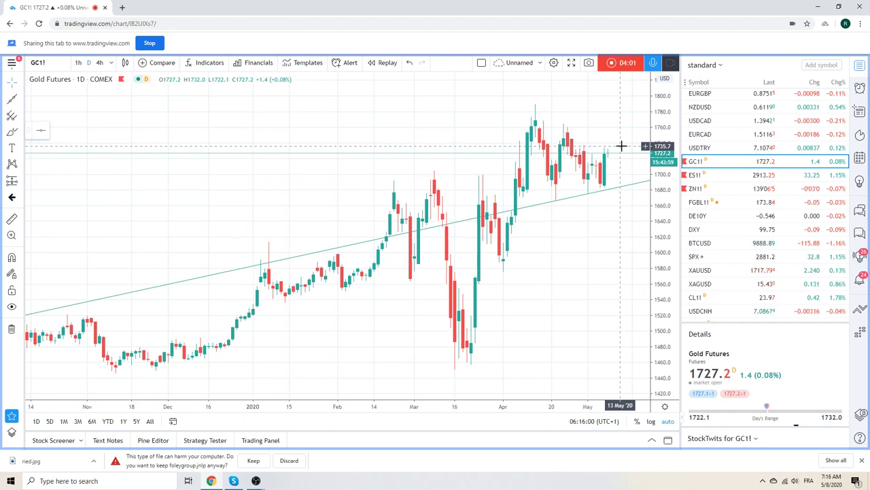
mouse_move(609, 156)
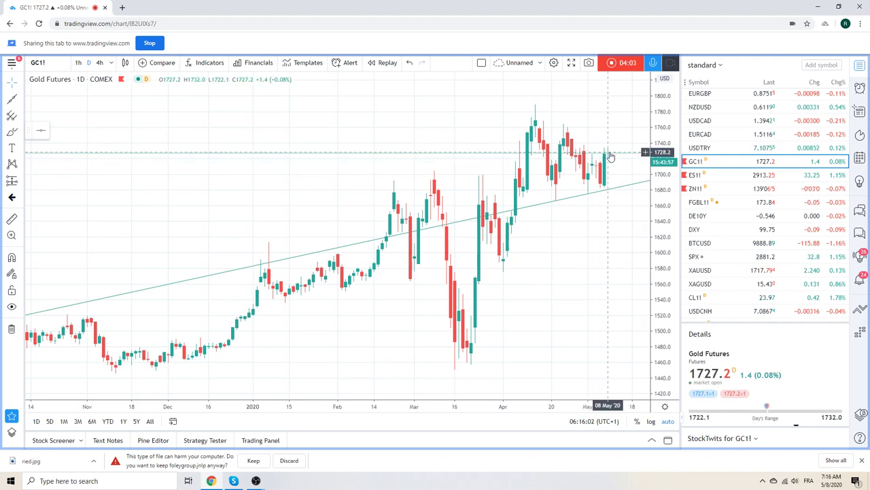
mouse_move(714, 202)
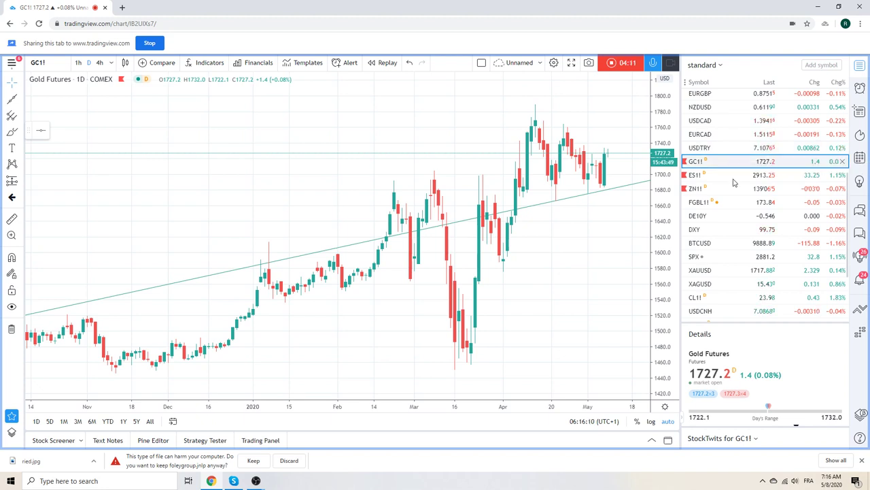
click(701, 242)
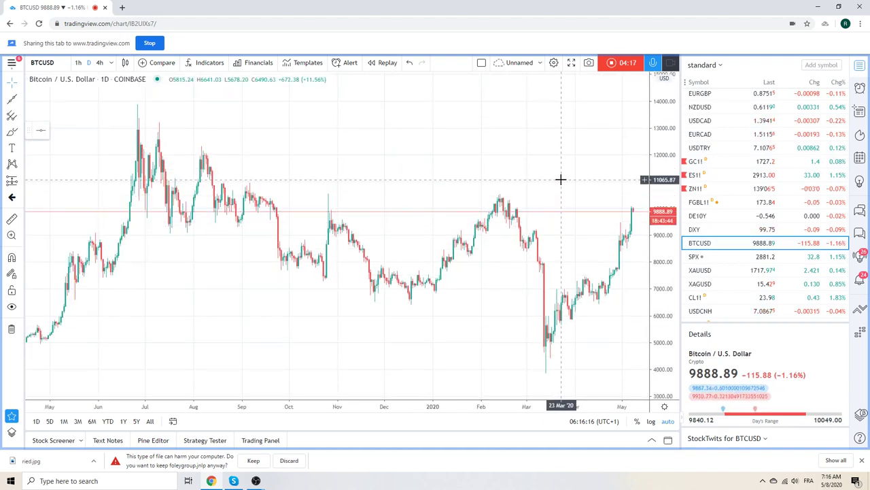
mouse_move(575, 192)
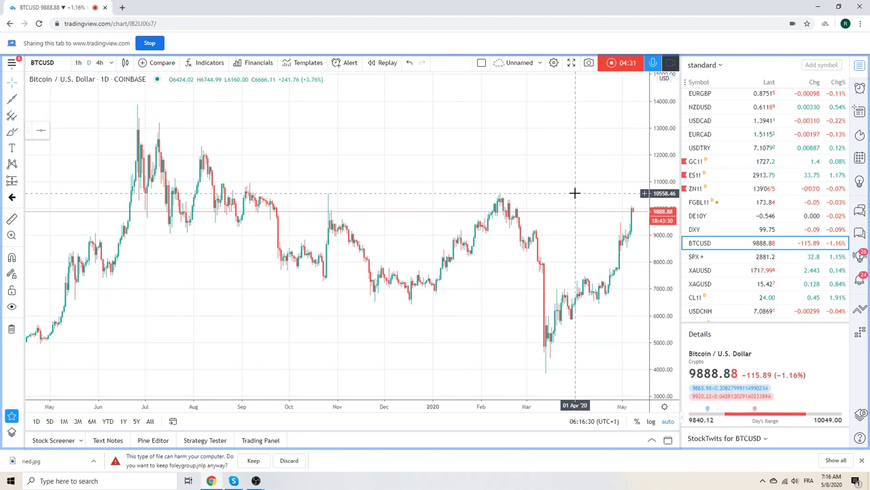
mouse_move(554, 175)
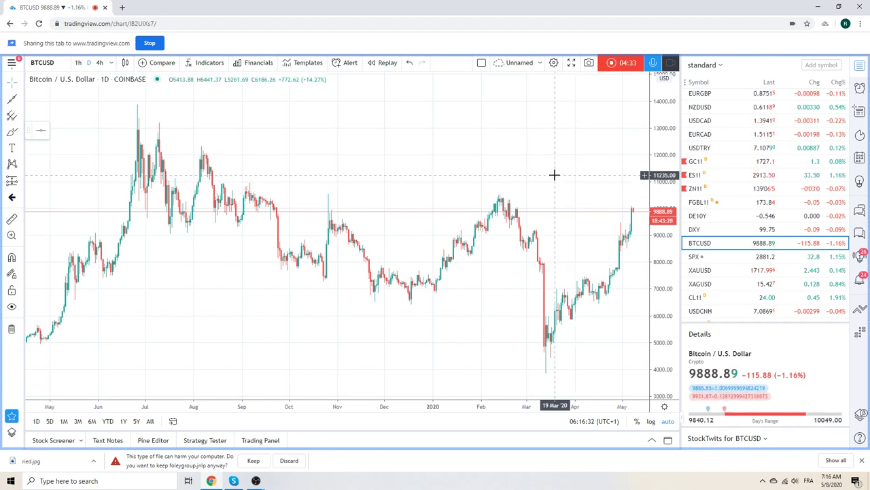
mouse_move(569, 167)
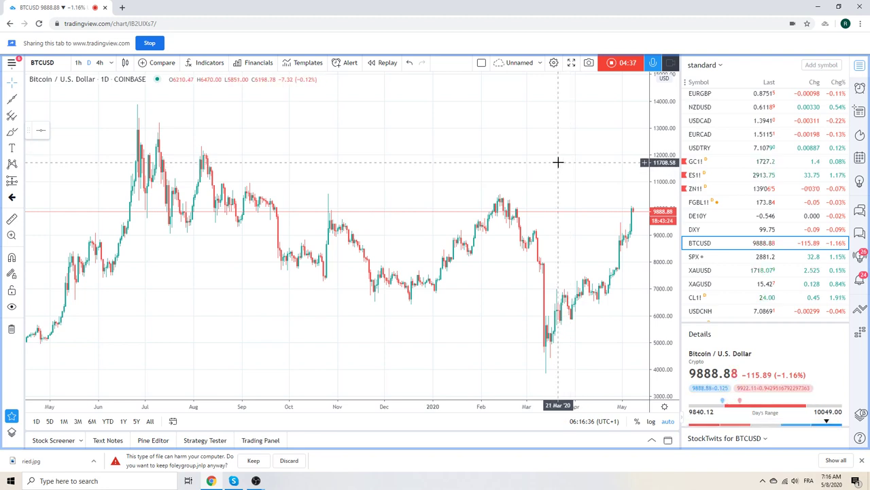
mouse_move(571, 372)
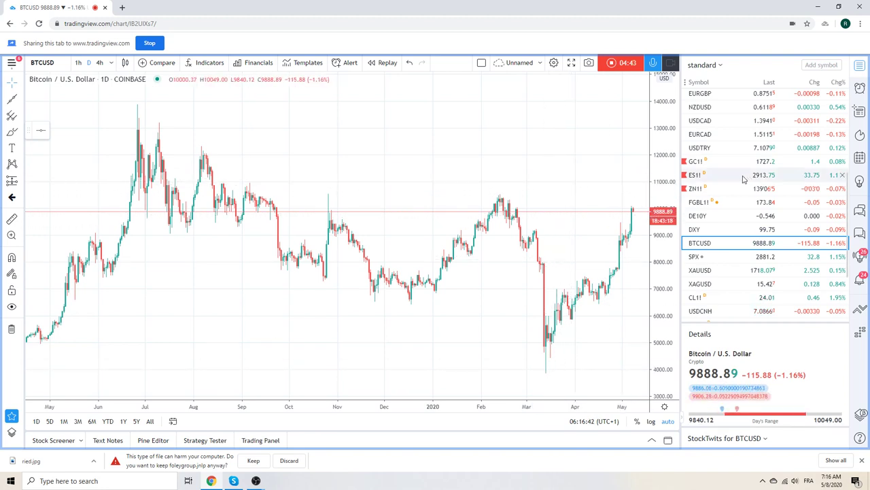
Step: Replace the BTCUSD chart with the USDNOK daily chart
scroll(down, 3)
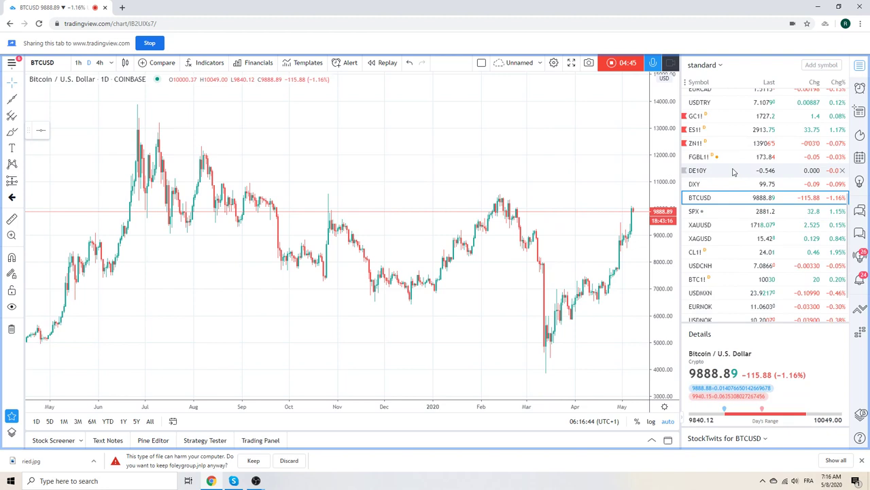
mouse_move(733, 170)
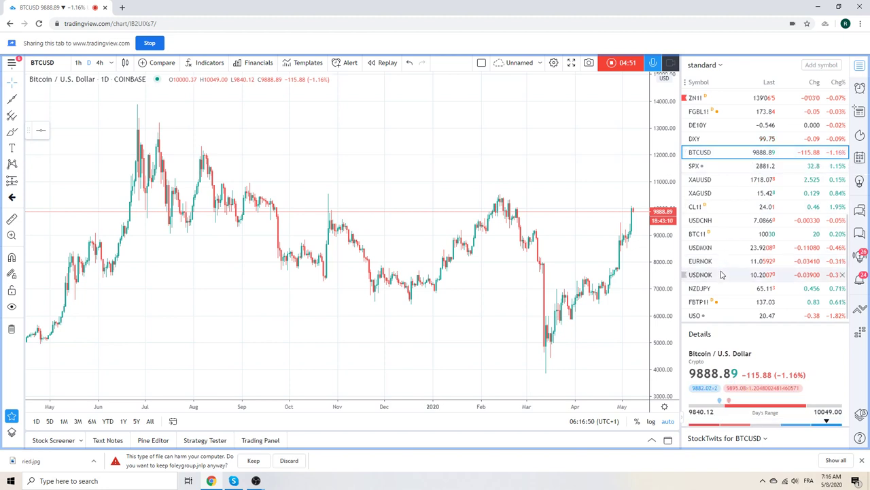
click(700, 274)
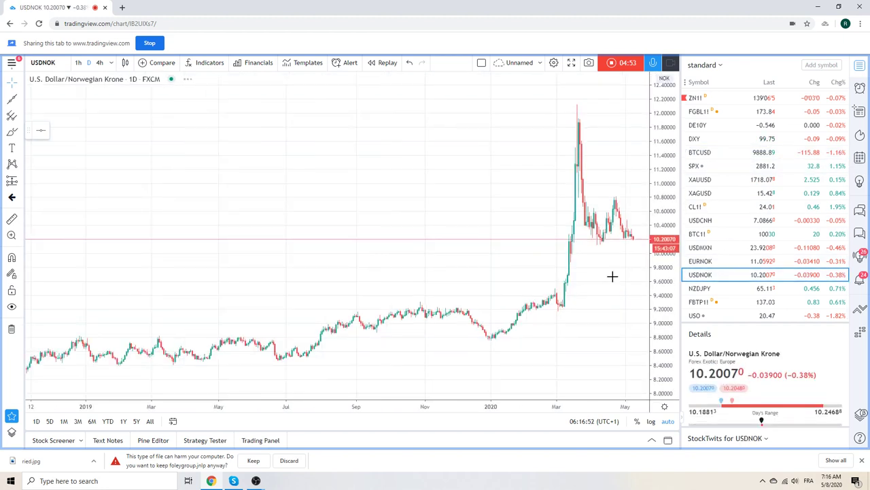
mouse_move(558, 244)
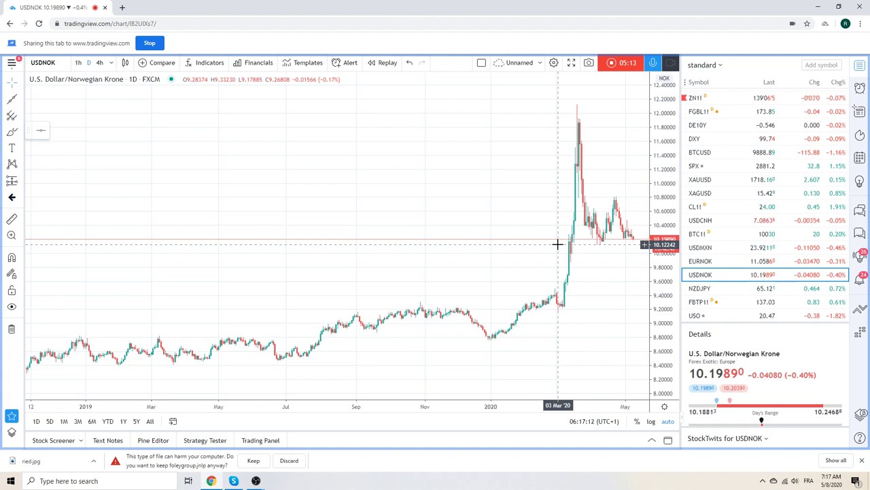
mouse_move(563, 256)
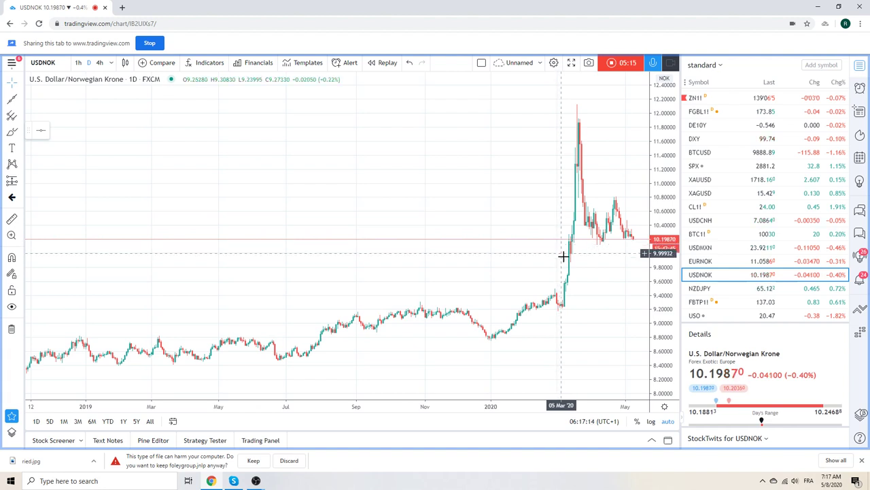
mouse_move(575, 287)
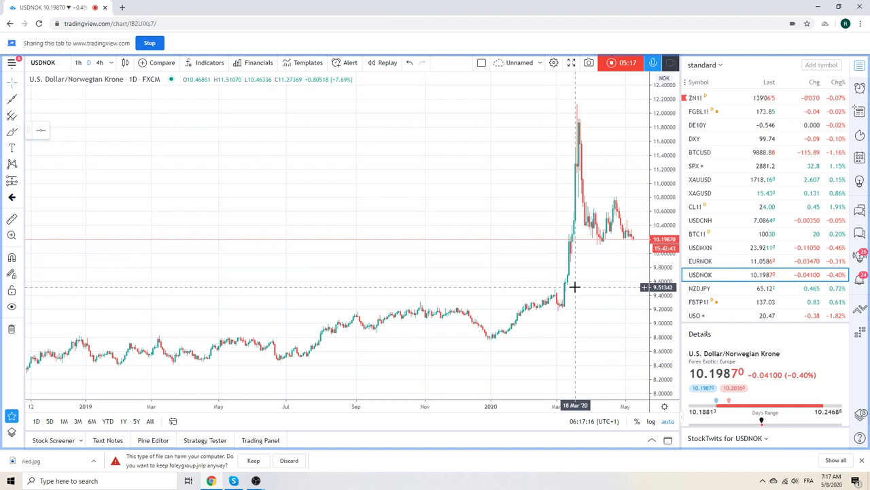
mouse_move(612, 203)
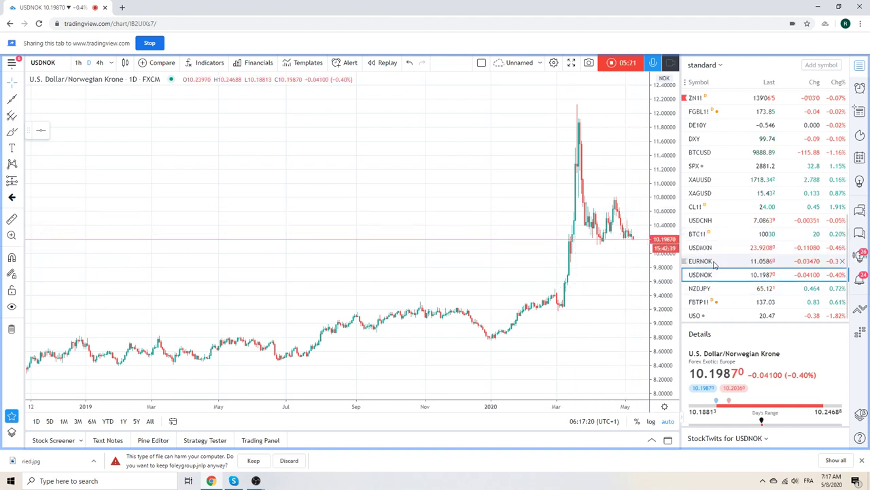
Step: View EURNOK, then move on to the Euro-BTP futures chart
click(700, 261)
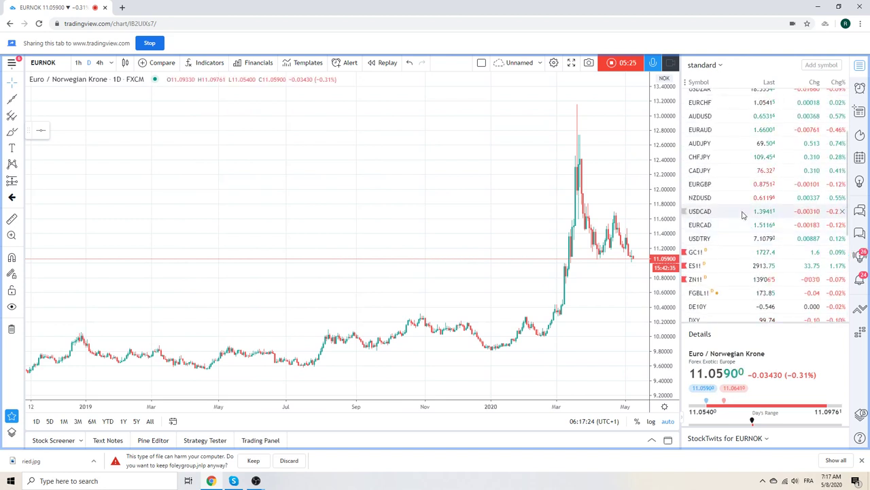
mouse_move(743, 211)
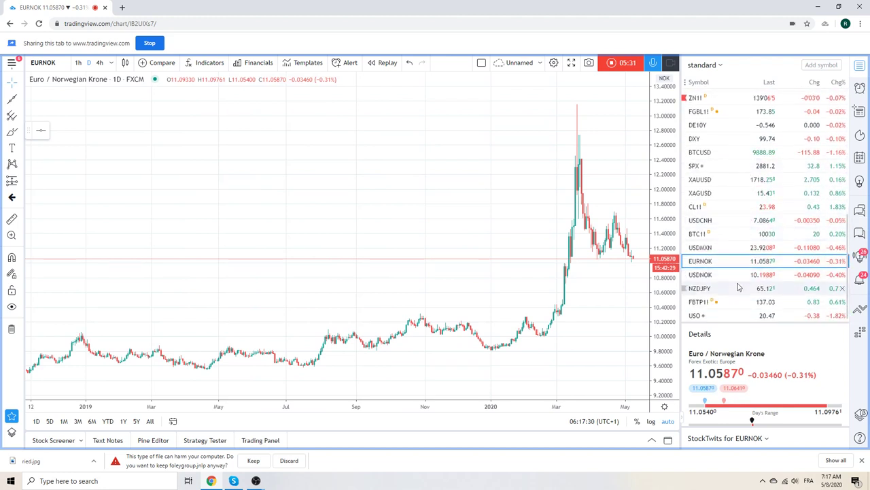
click(698, 302)
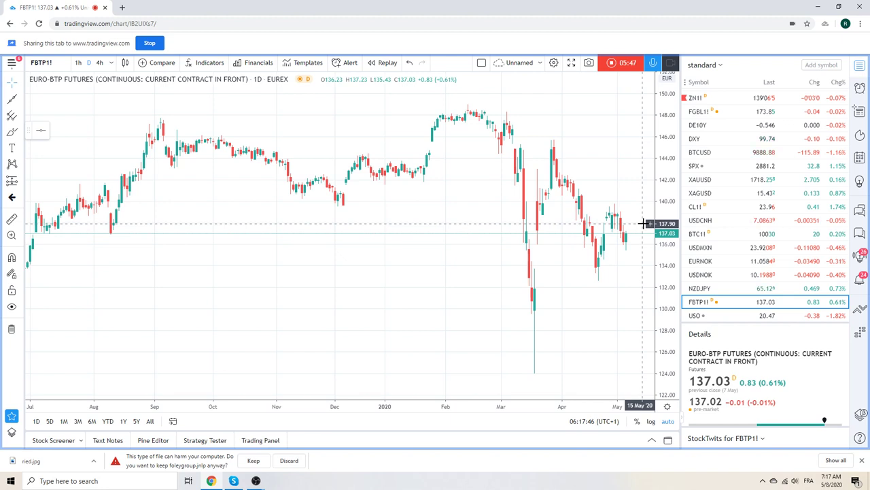
mouse_move(738, 219)
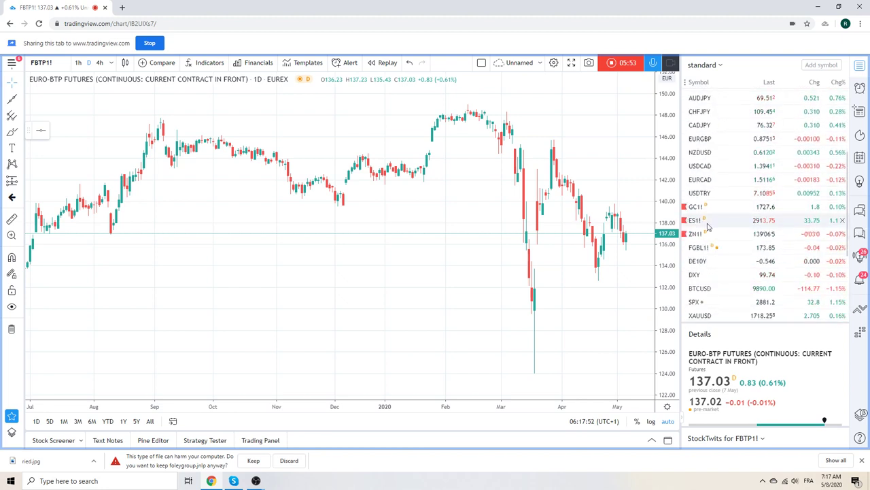
Step: Switch from Euro-BTP futures to the ES1! S&P 500 E-mini daily chart
click(695, 220)
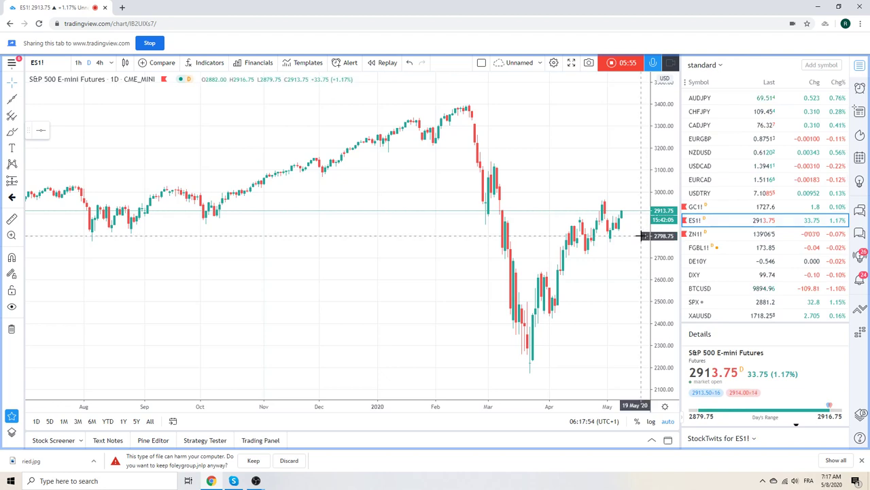
mouse_move(645, 203)
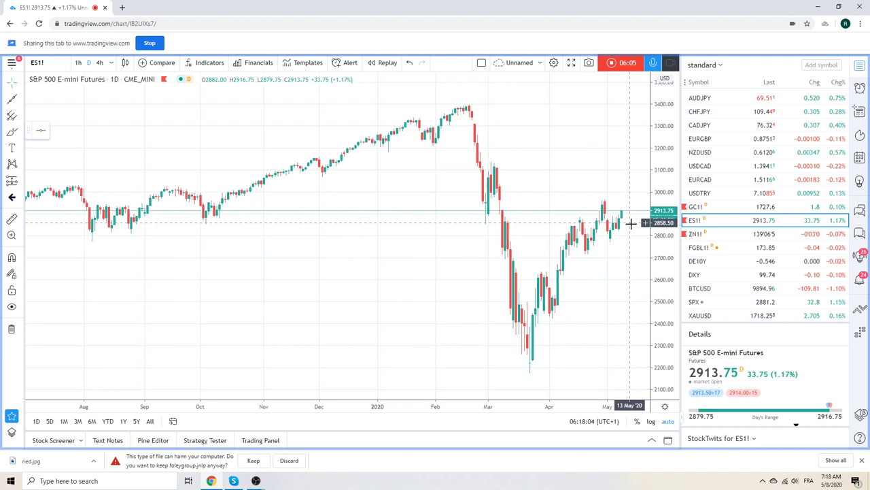
mouse_move(638, 222)
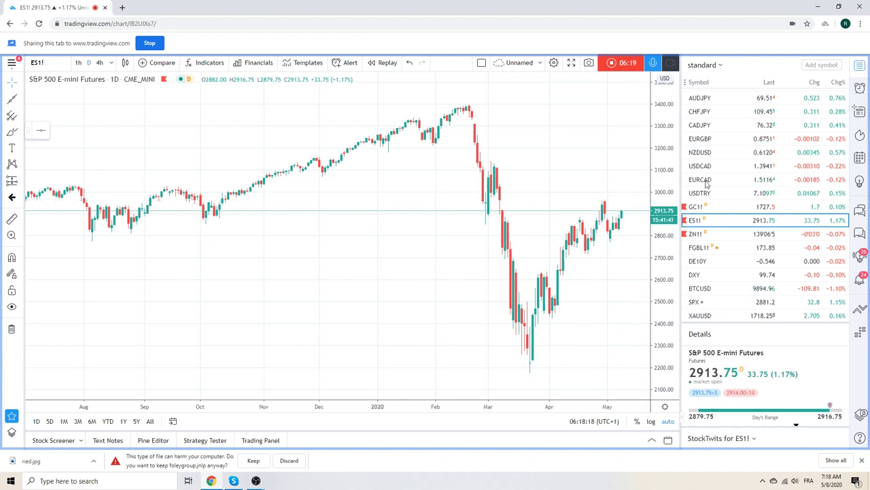
Step: Replace ES1! with the FGBL1! Euro Bund futures daily chart
scroll(down, 3)
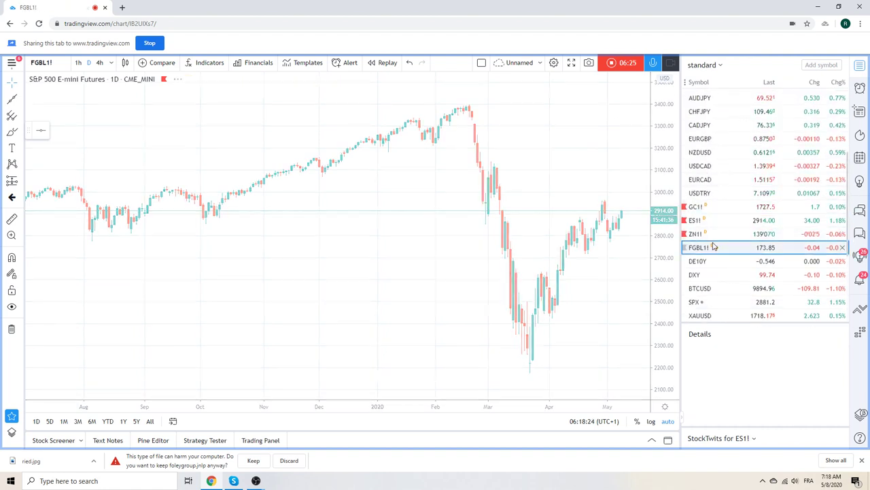
click(698, 247)
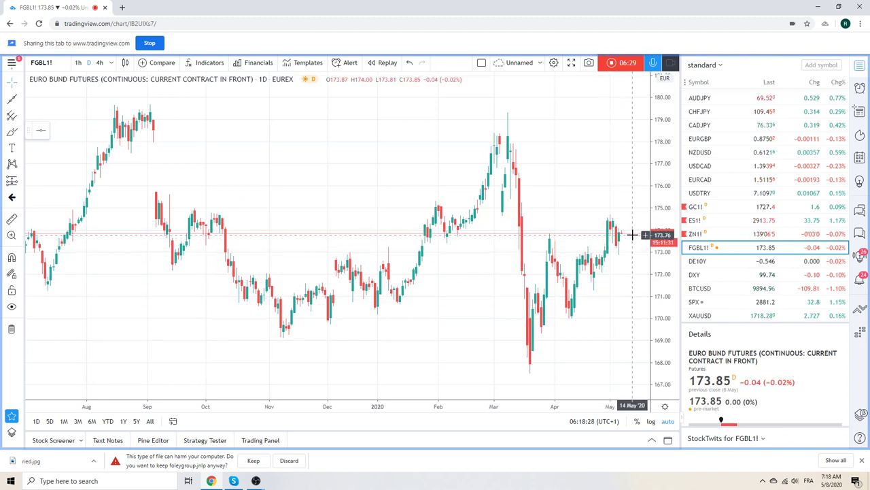
mouse_move(632, 224)
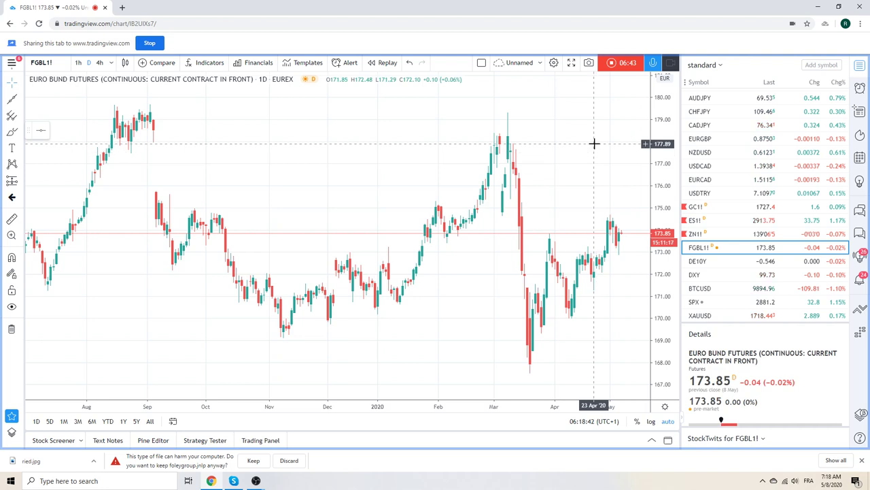
mouse_move(545, 152)
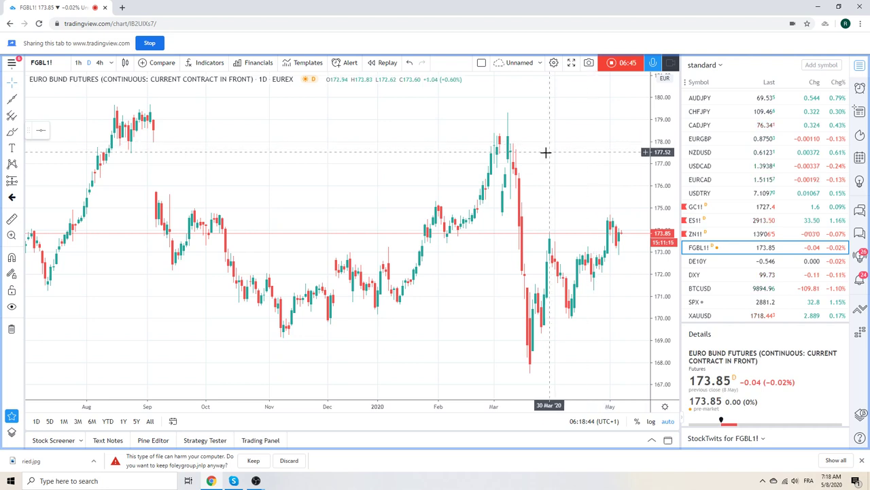
mouse_move(520, 157)
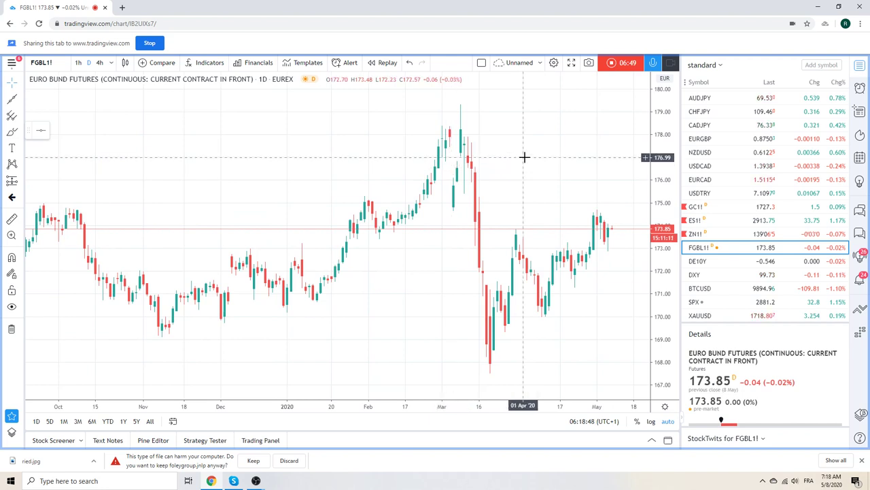
mouse_move(541, 148)
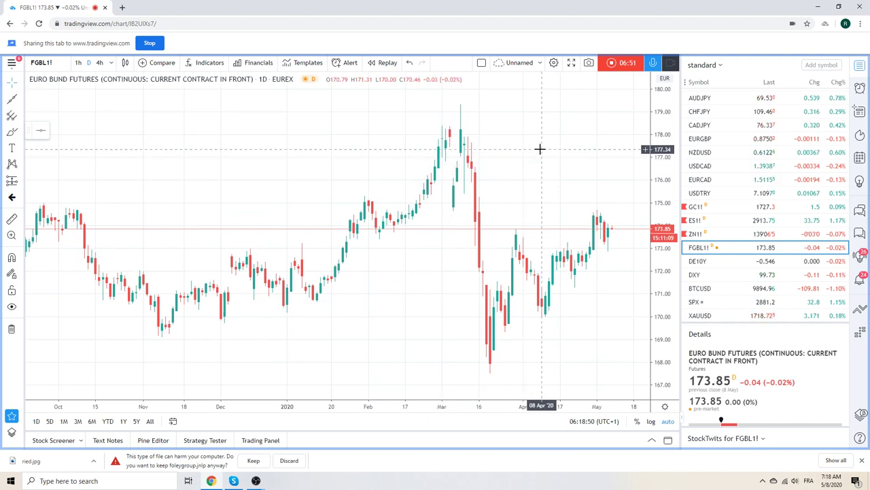